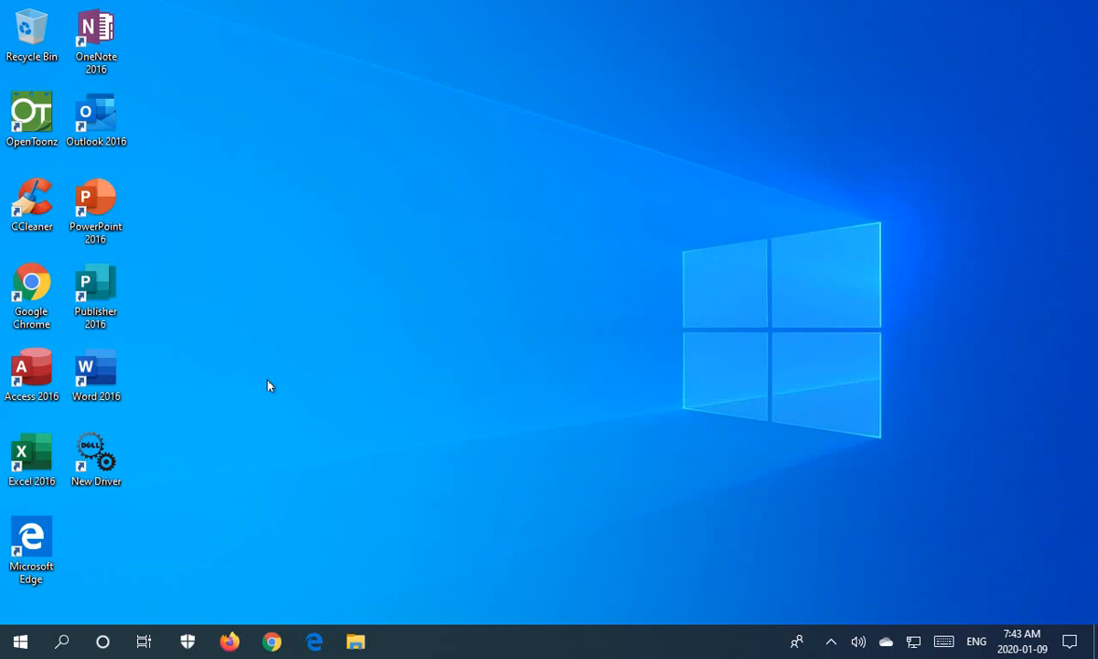
mouse_move(283, 399)
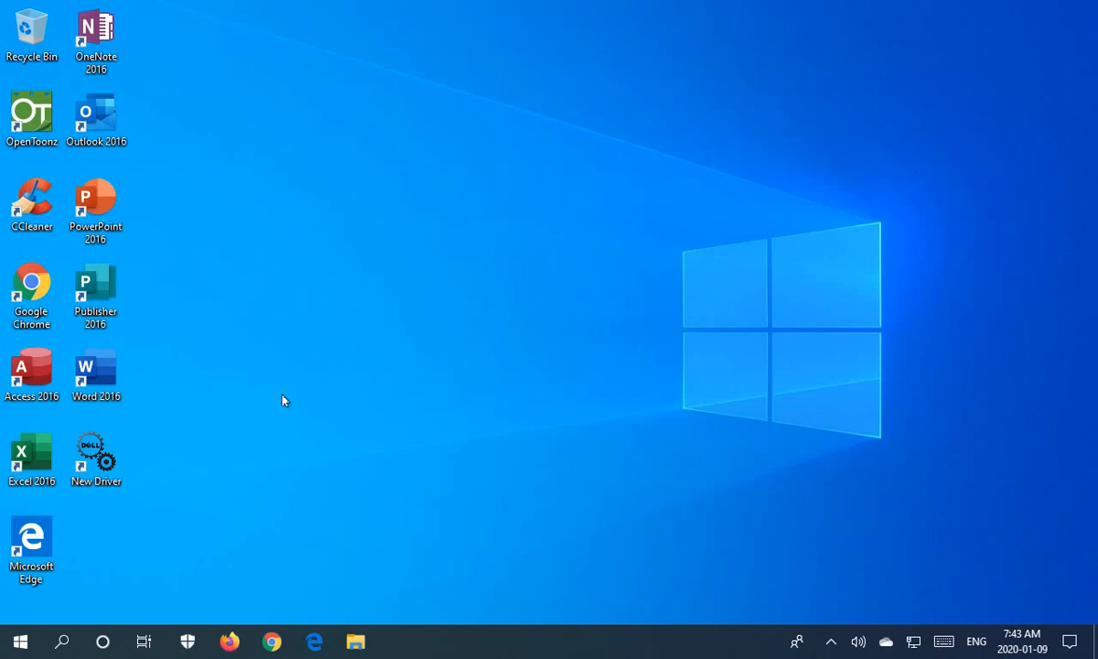
mouse_move(325, 355)
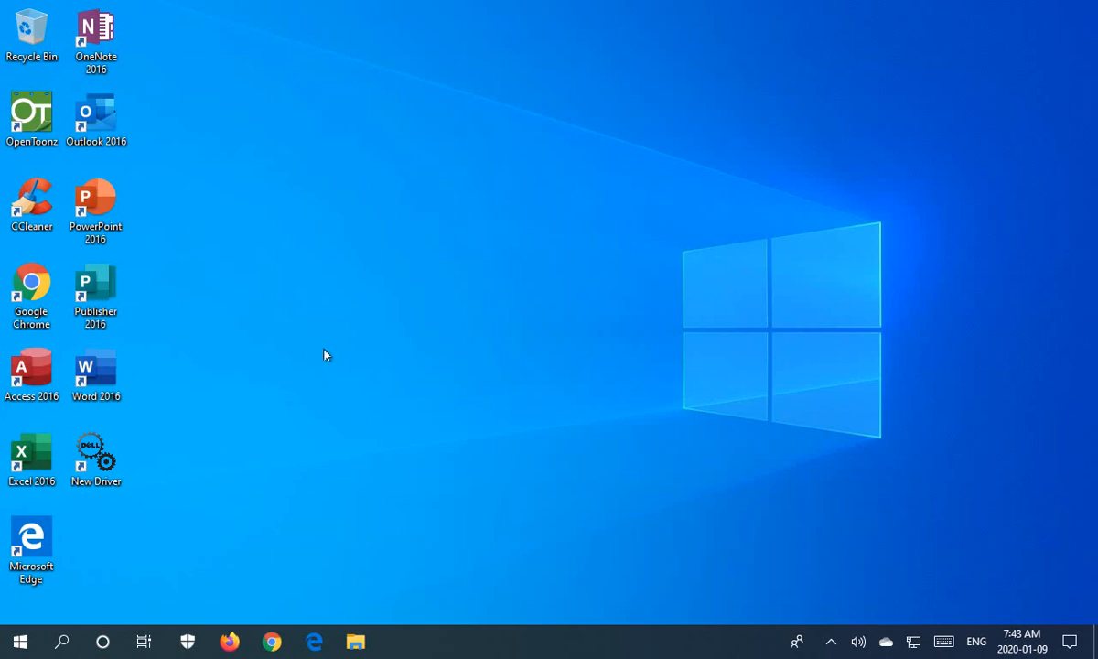
mouse_move(243, 508)
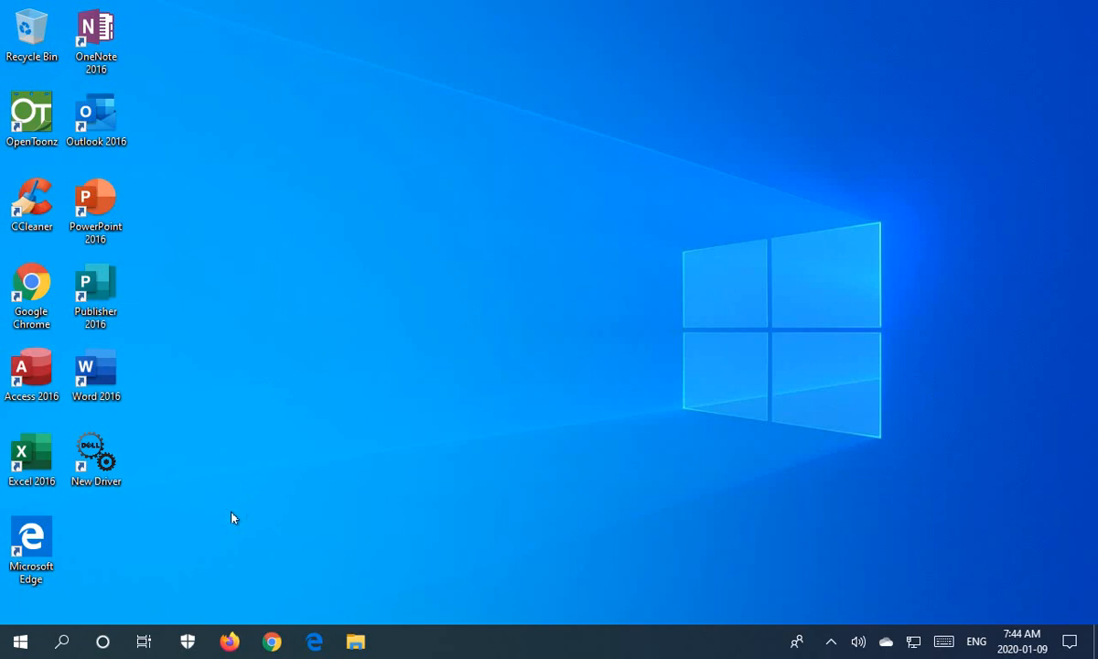
mouse_move(284, 486)
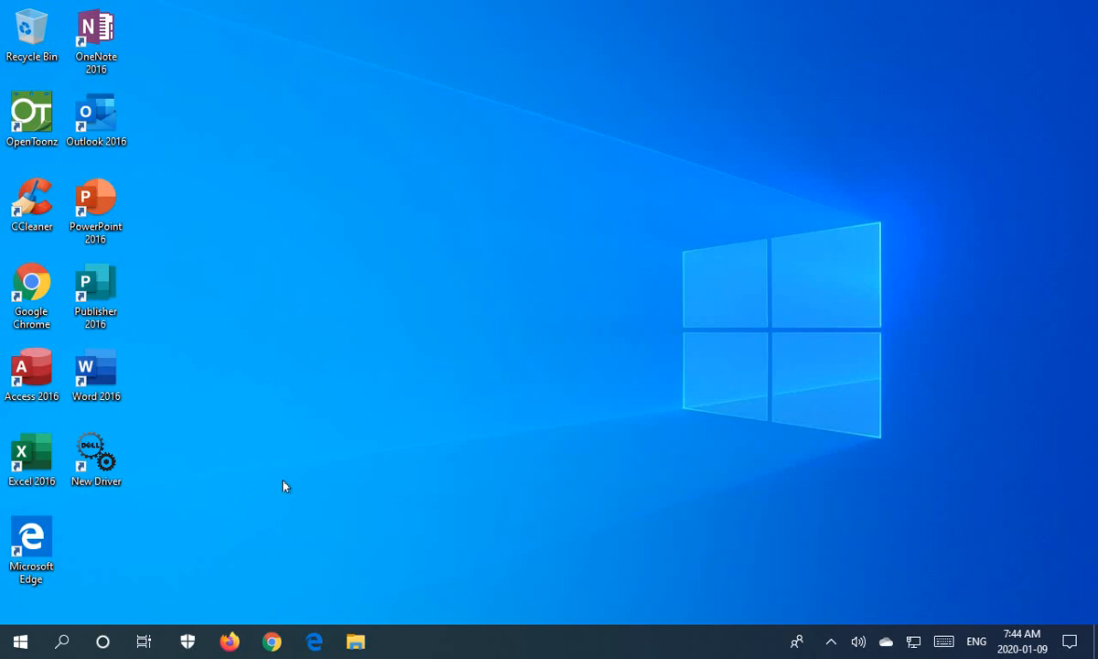
mouse_move(309, 502)
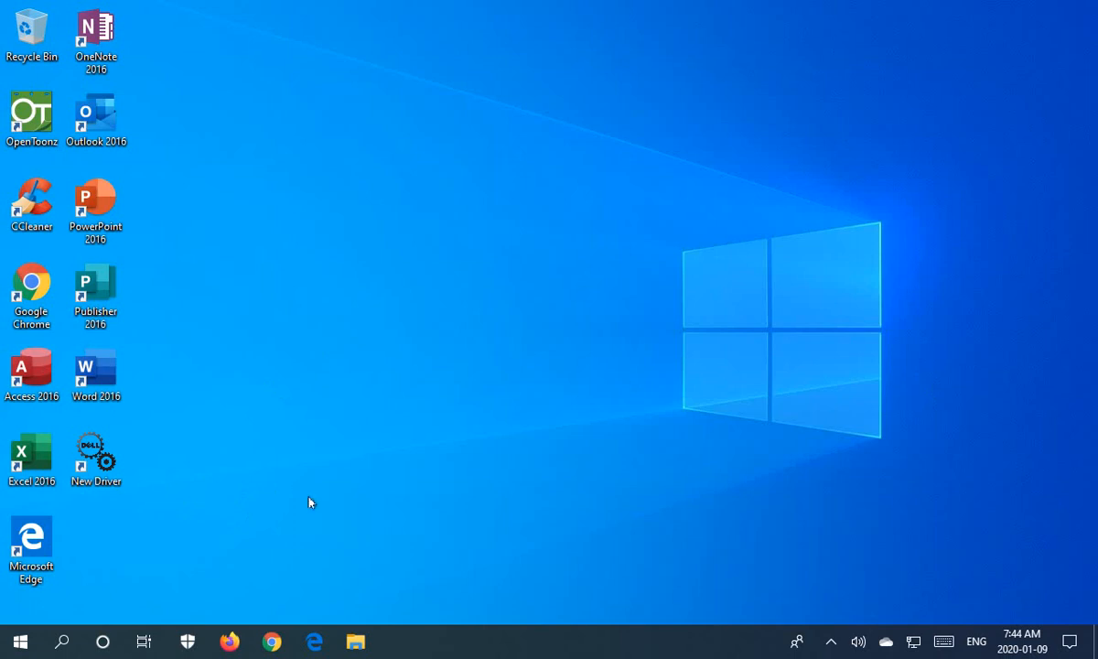
mouse_move(355, 428)
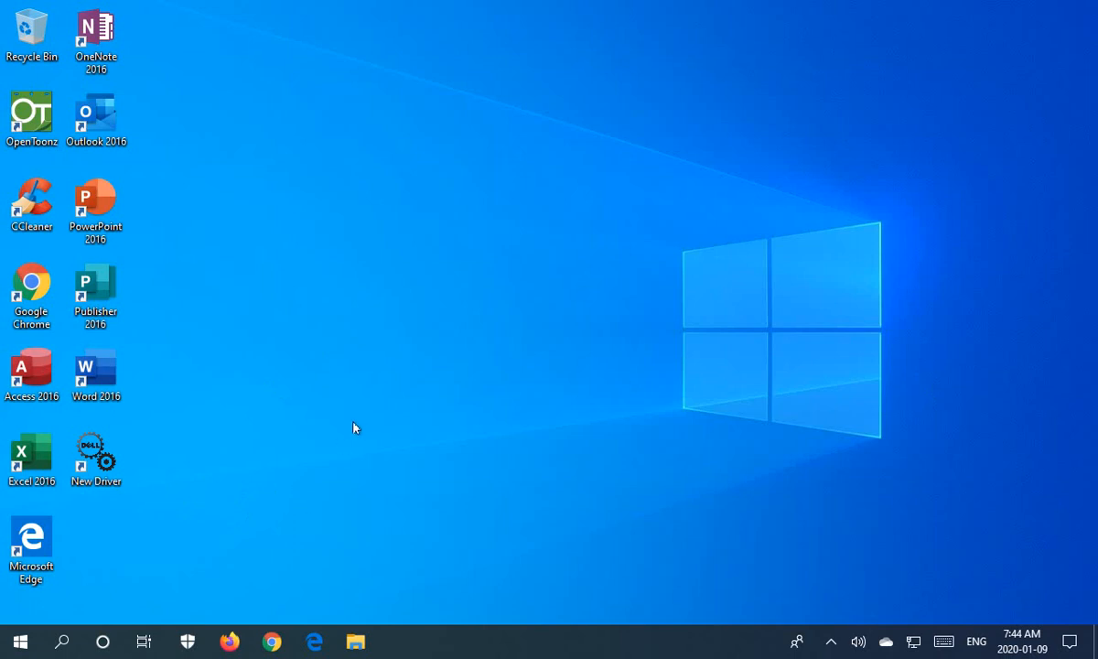
mouse_move(41, 602)
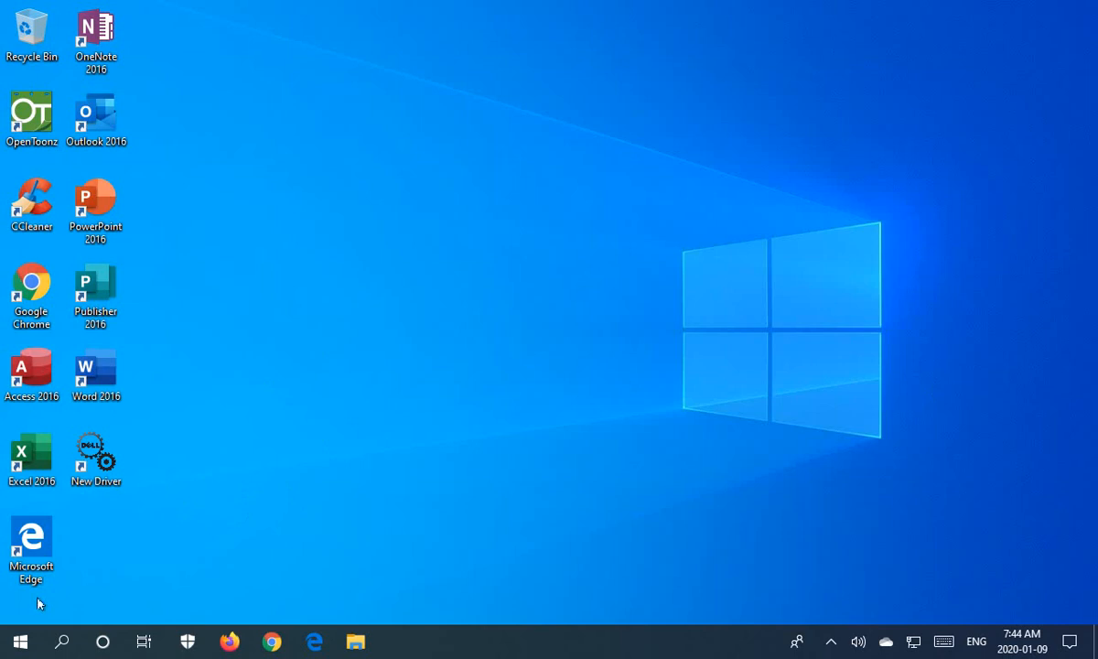
mouse_move(18, 640)
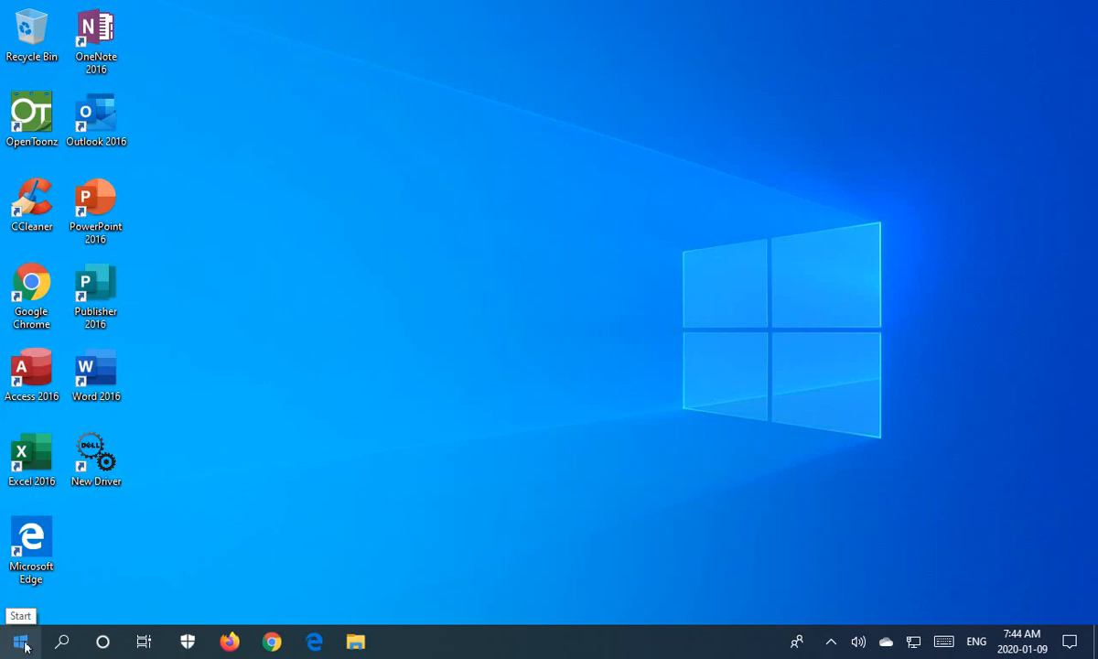
Scroll the Start menu app list to Firefox and show its right-click actions
click(18, 640)
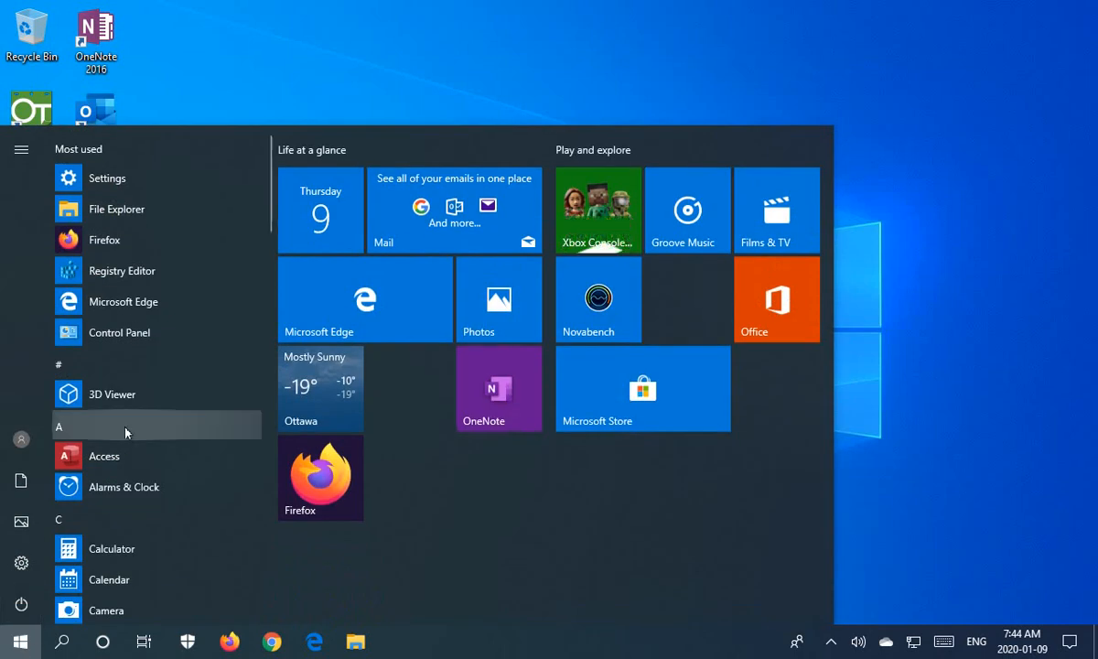
scroll(down, 3)
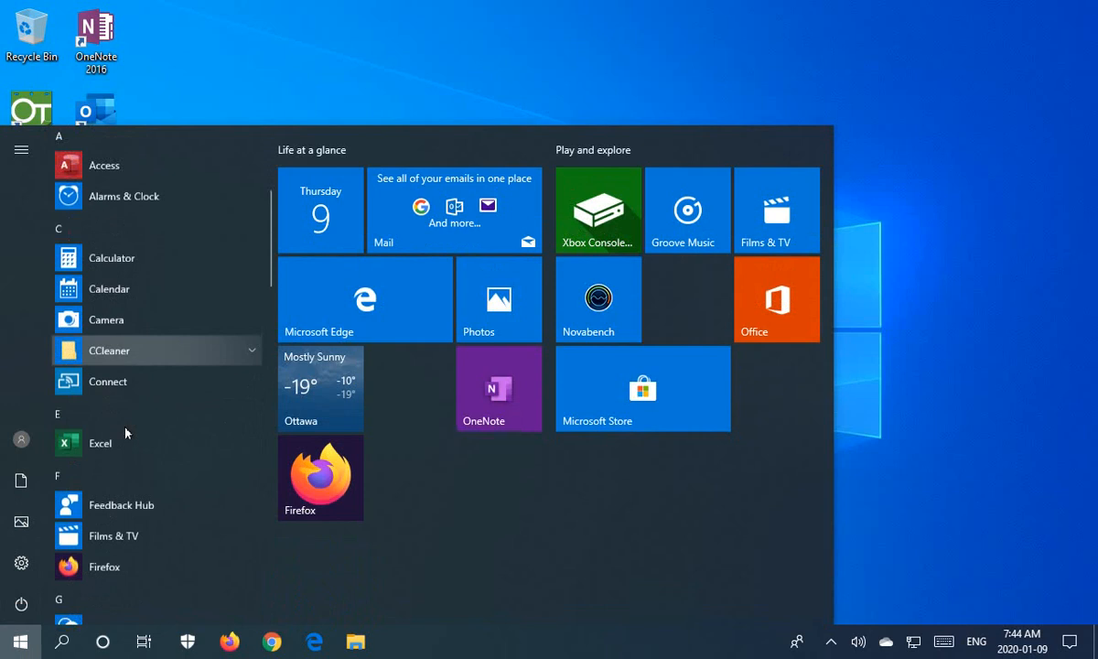
scroll(down, 3)
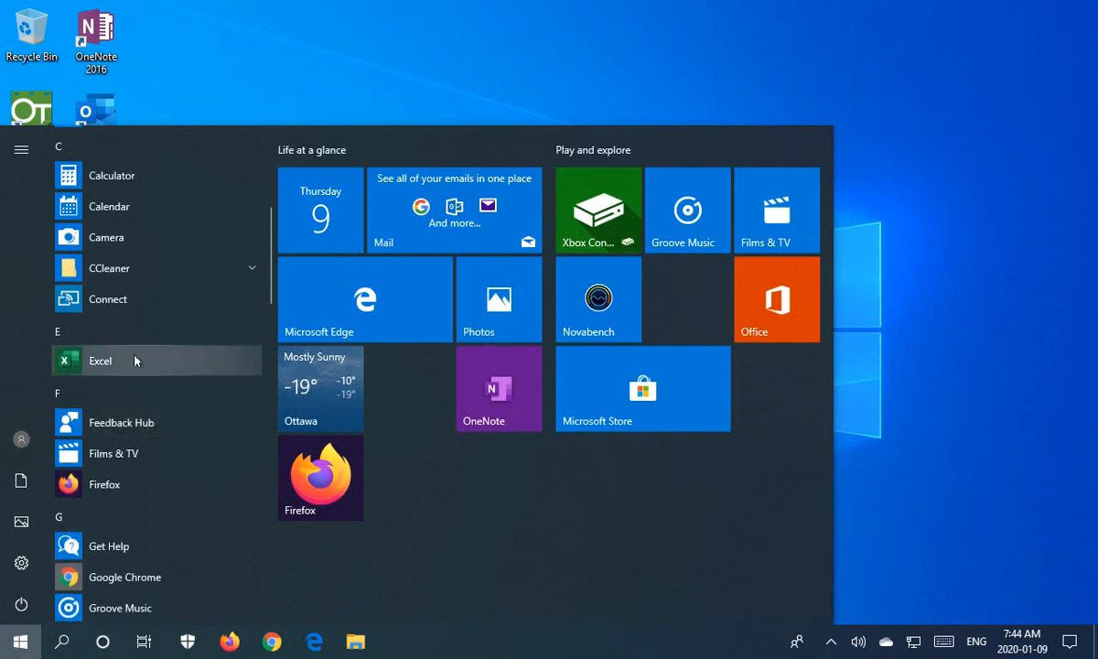
mouse_move(104, 483)
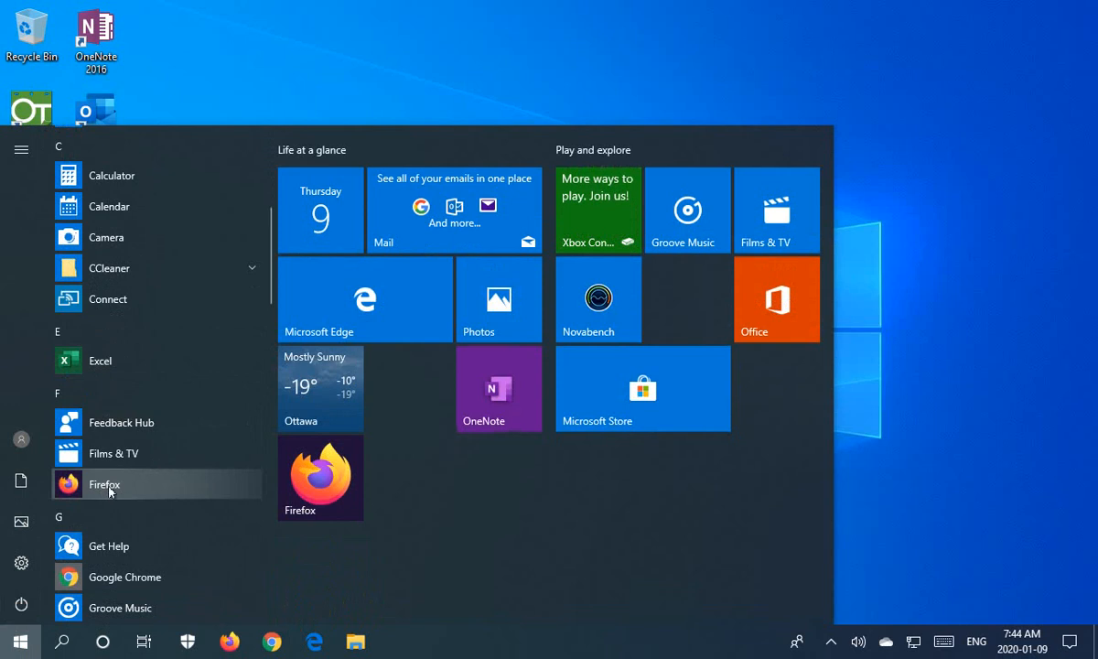
right_click(104, 483)
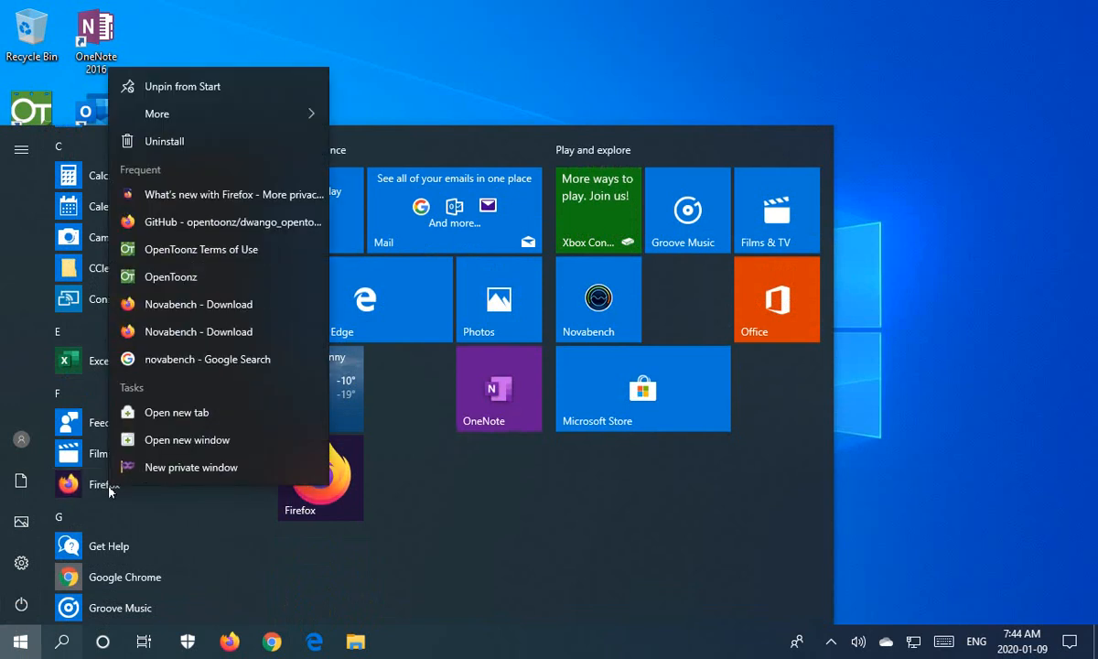
mouse_move(223, 113)
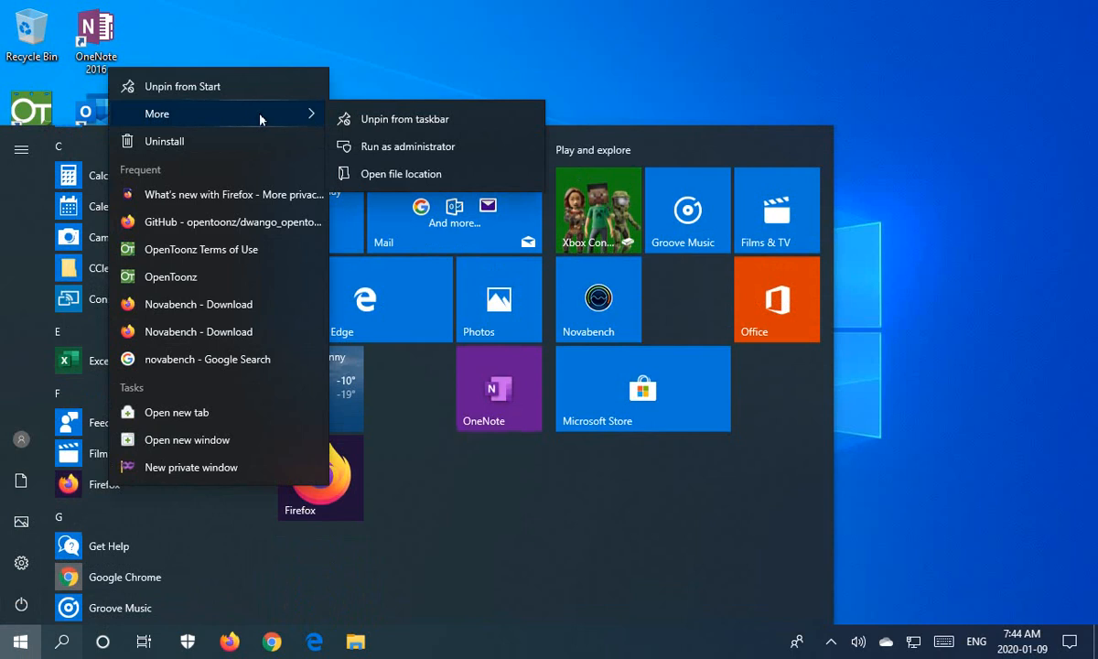
mouse_move(401, 174)
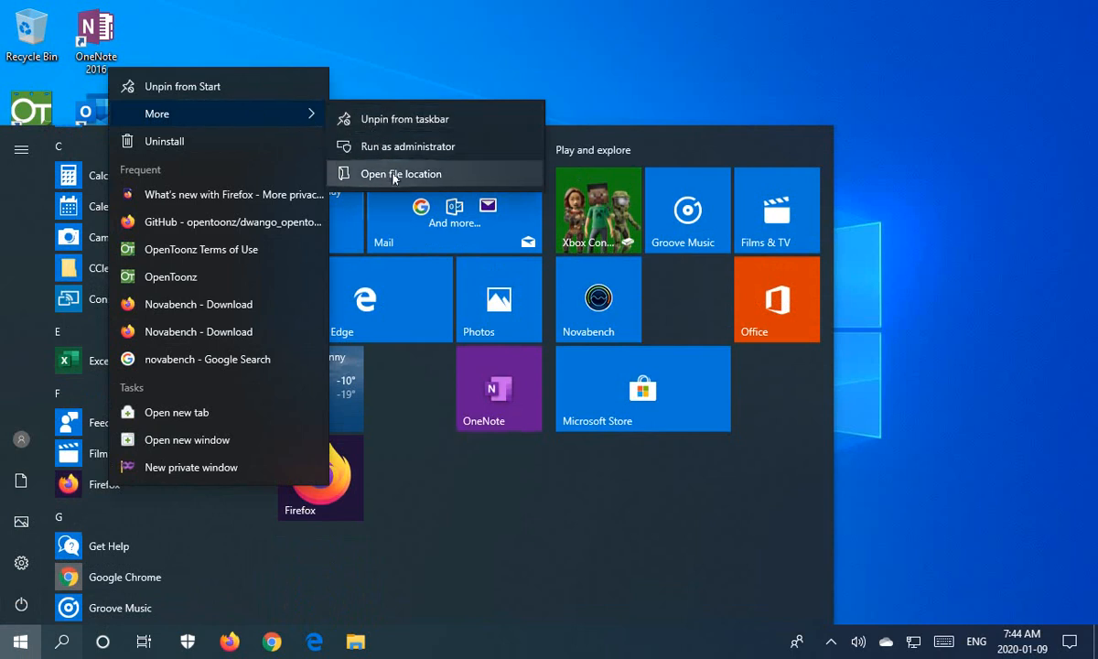
Go to the folder holding the Firefox shortcut and copy that shortcut onto the desktop
click(397, 172)
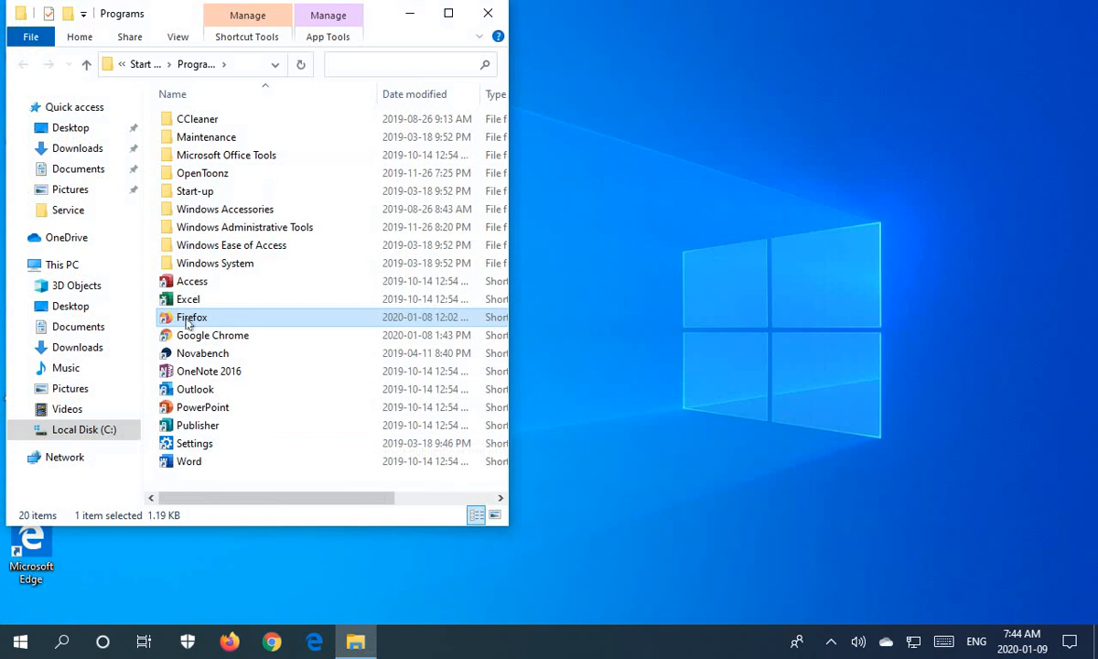
mouse_move(192, 317)
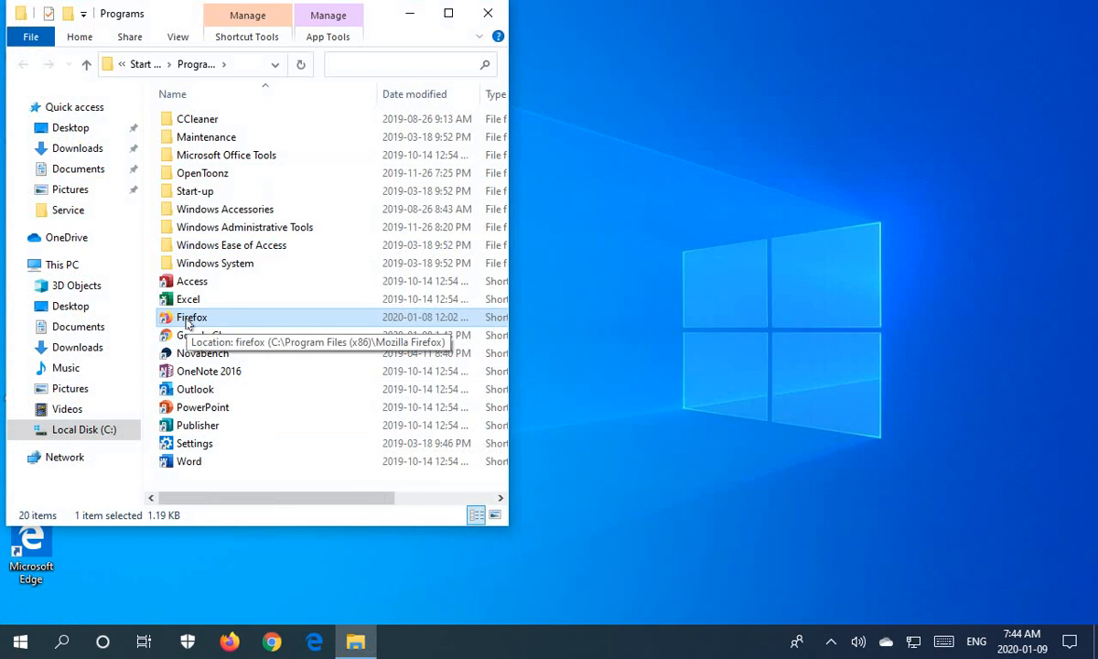
mouse_move(194, 318)
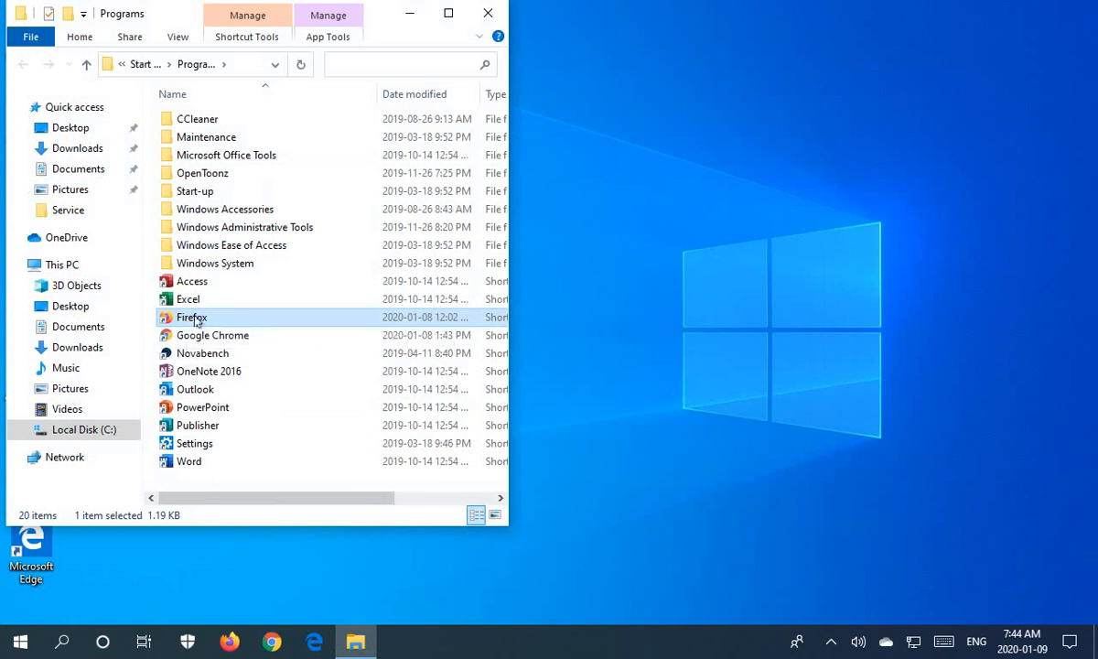
mouse_move(191, 316)
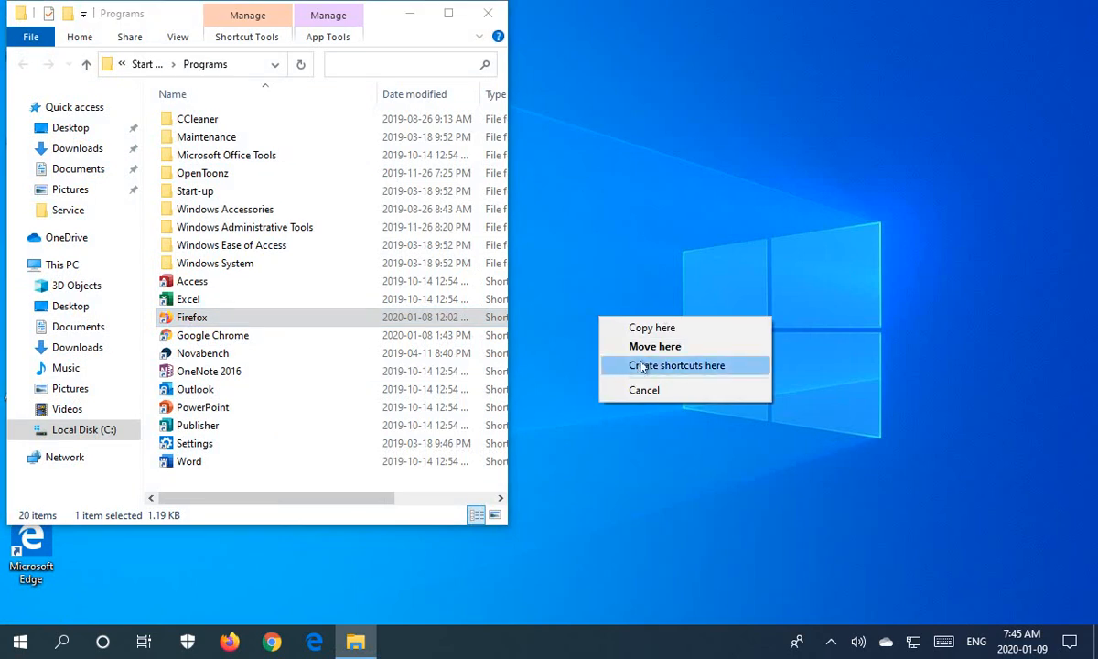
mouse_move(655, 346)
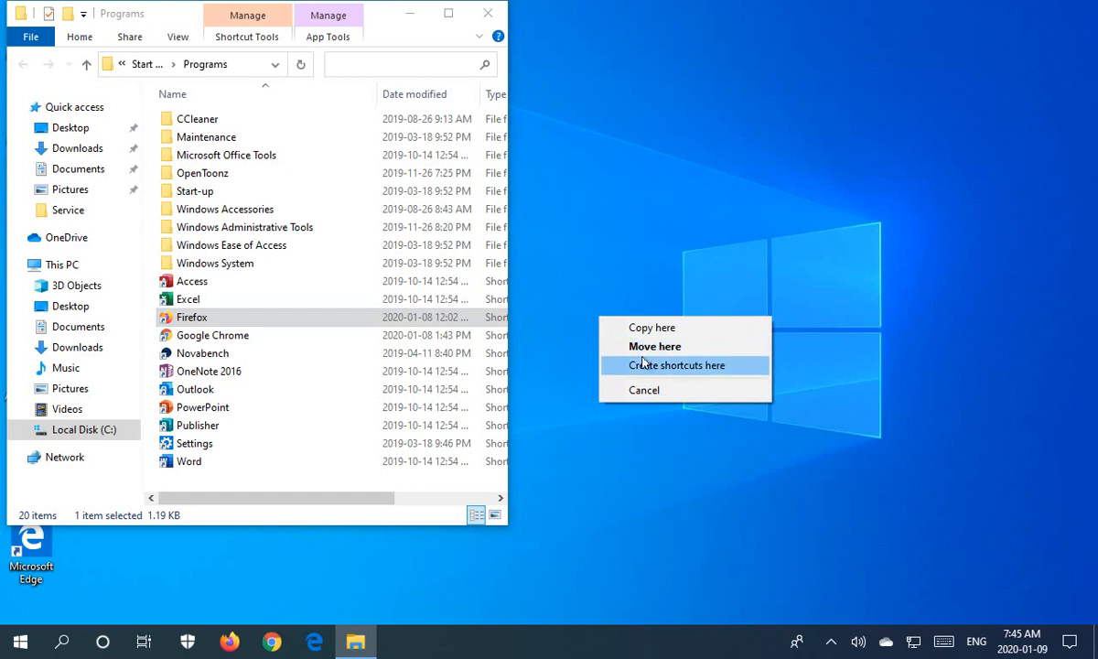
mouse_move(655, 346)
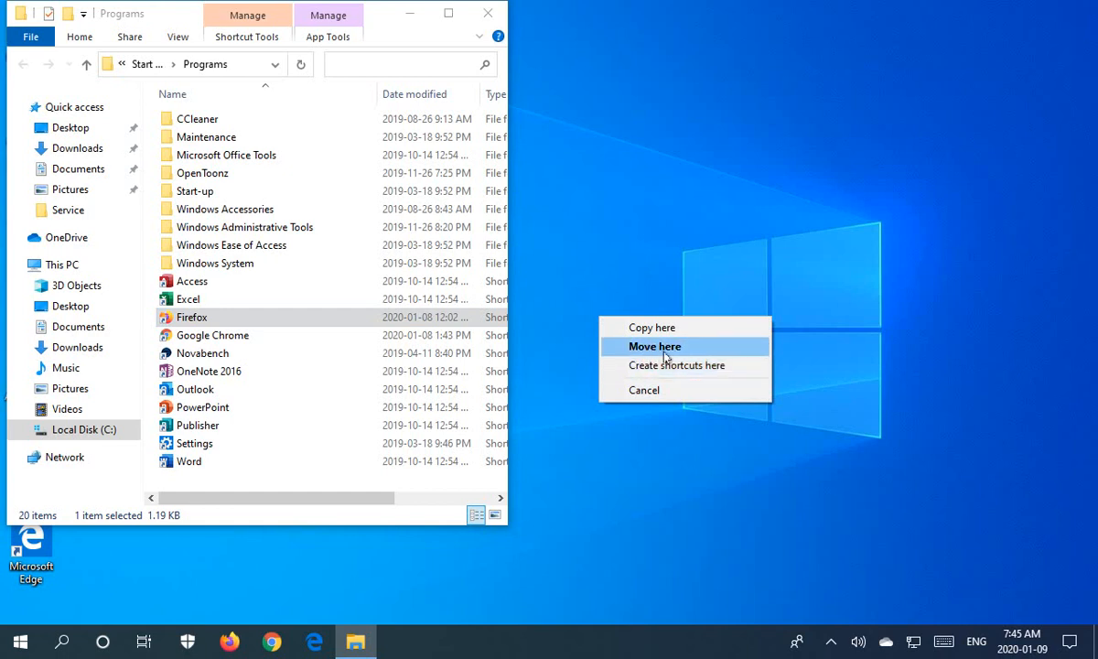
mouse_move(652, 326)
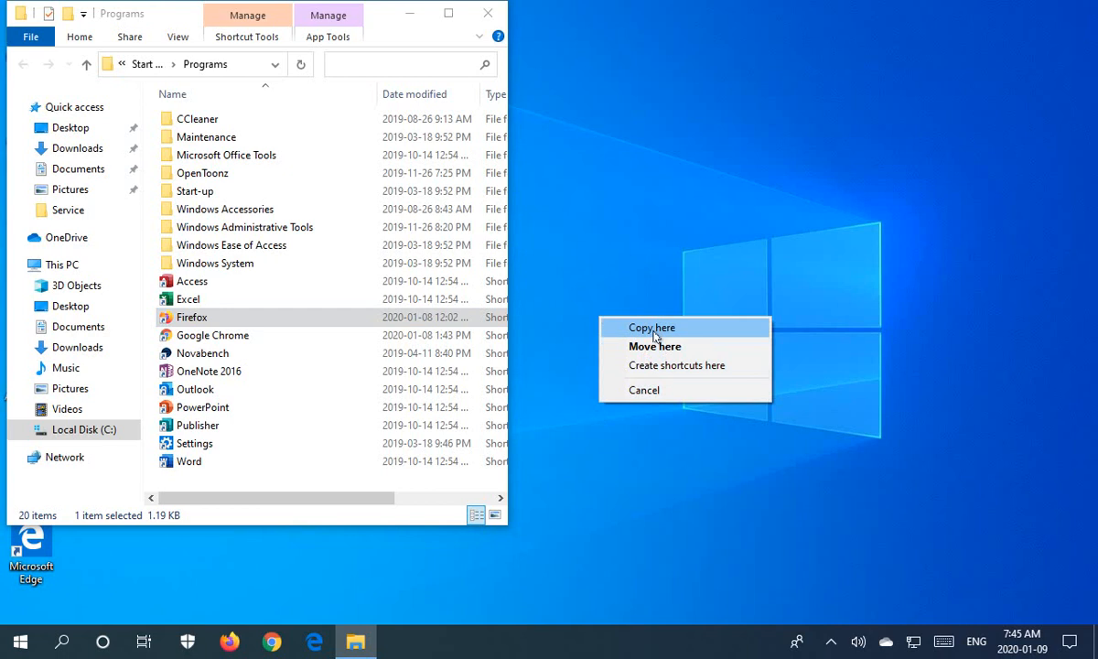
click(651, 326)
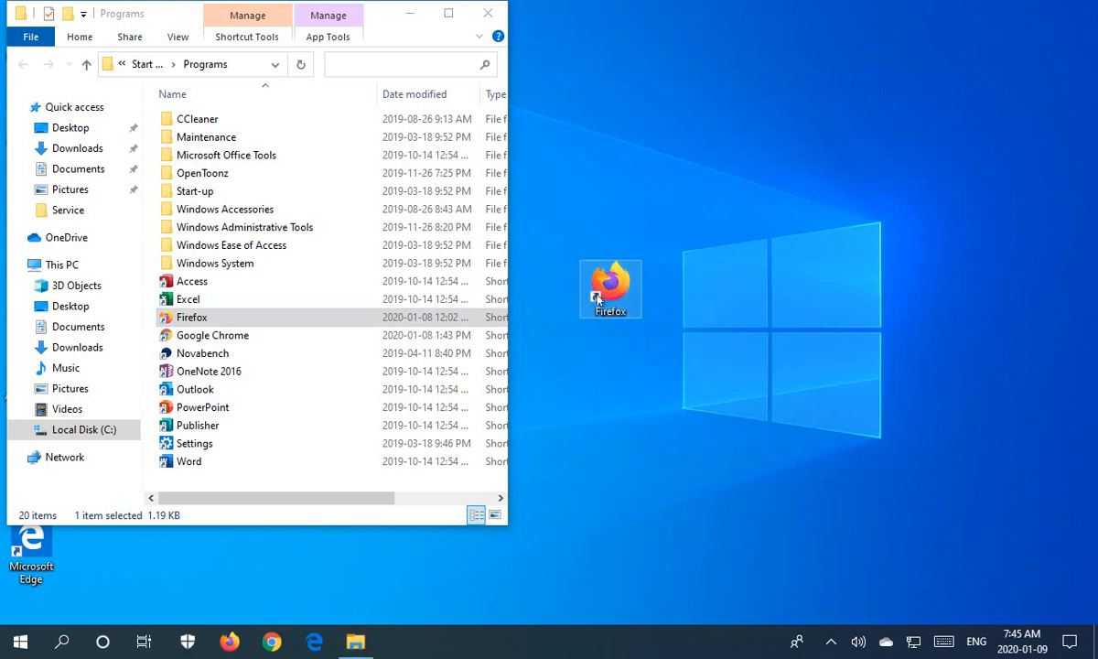
mouse_move(296, 322)
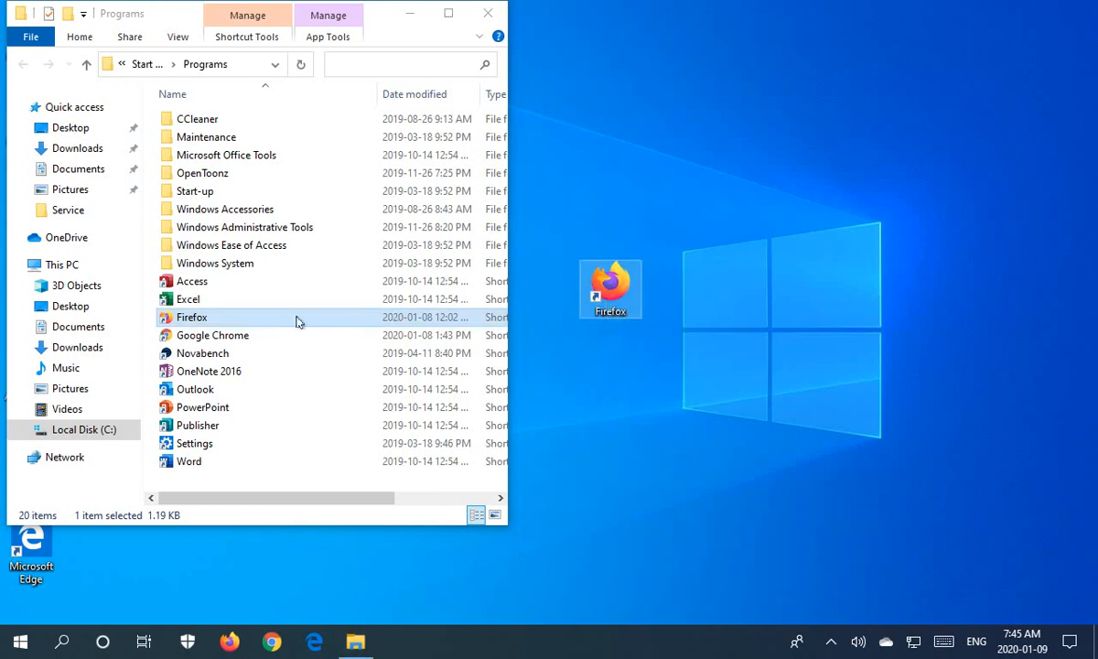
mouse_move(550, 300)
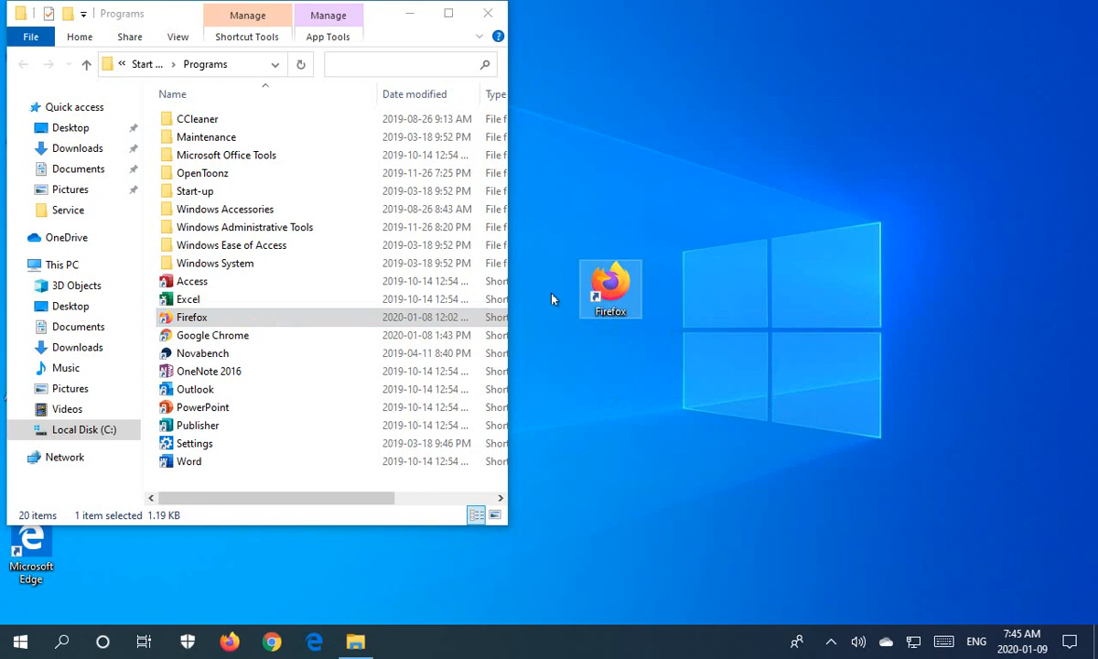
mouse_move(522, 159)
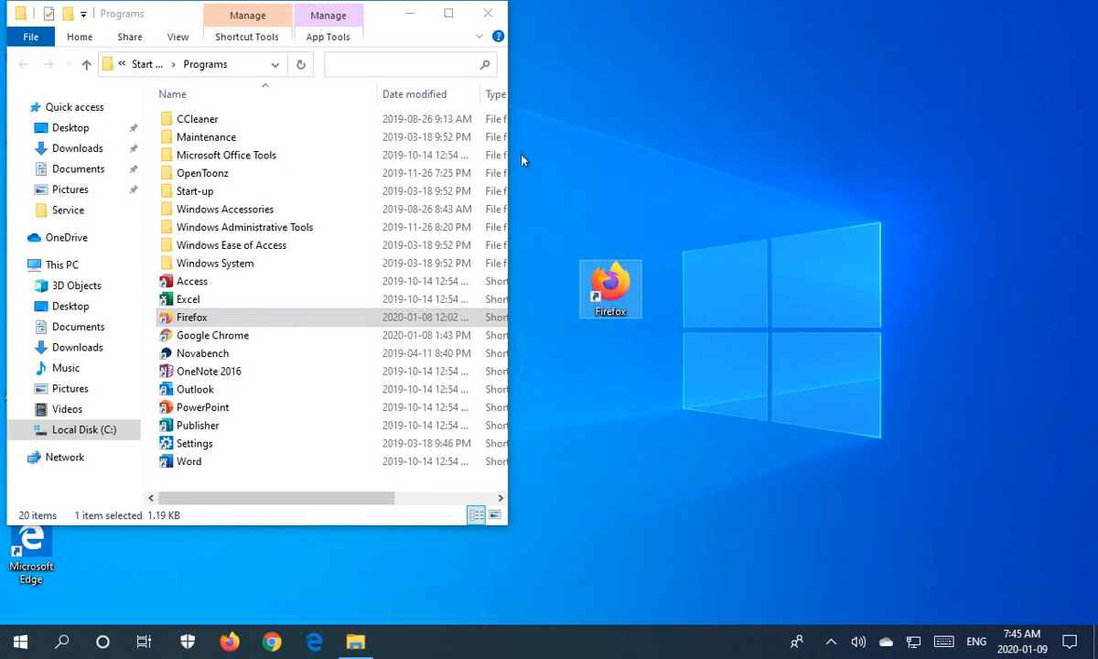
mouse_move(707, 370)
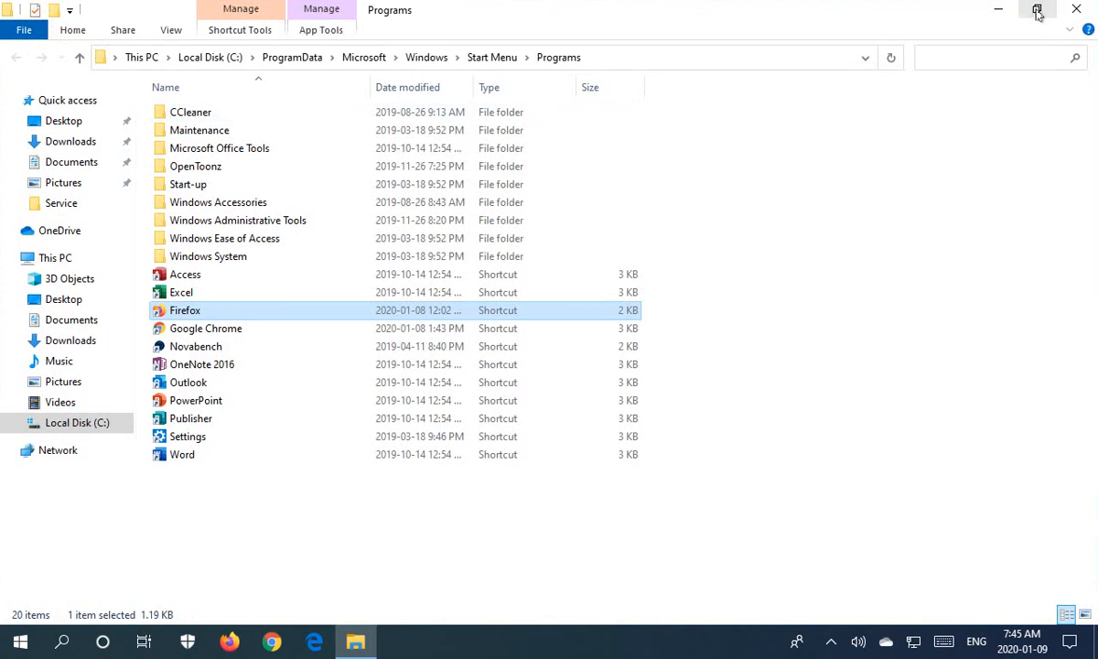
mouse_move(1035, 11)
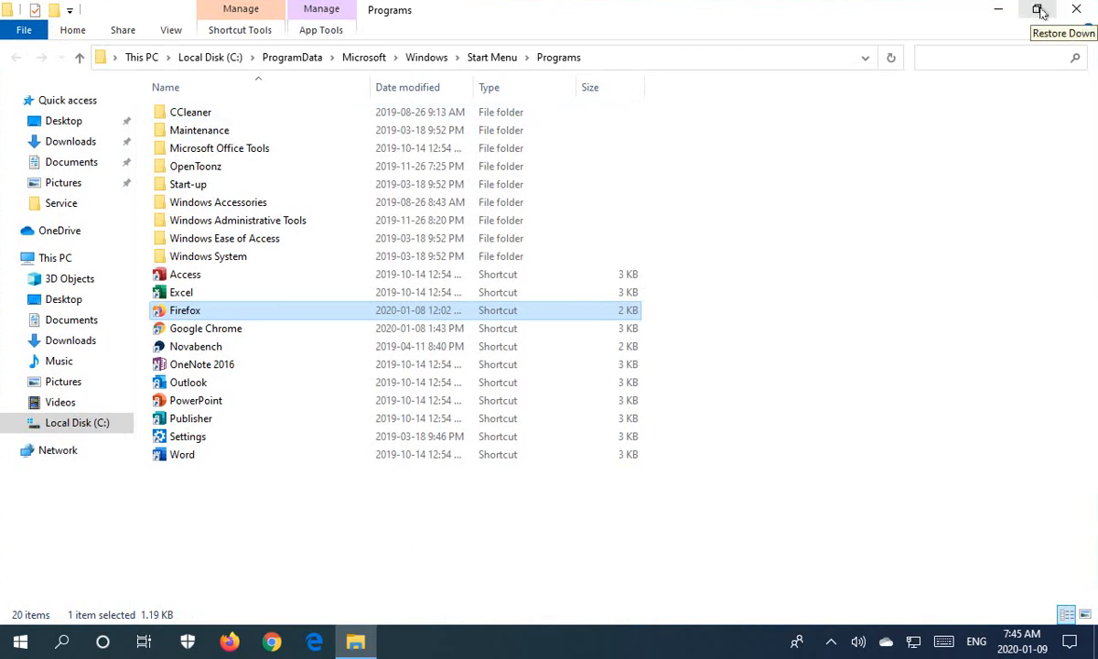
Restore the Programs folder window from maximized back to its smaller size
click(1037, 11)
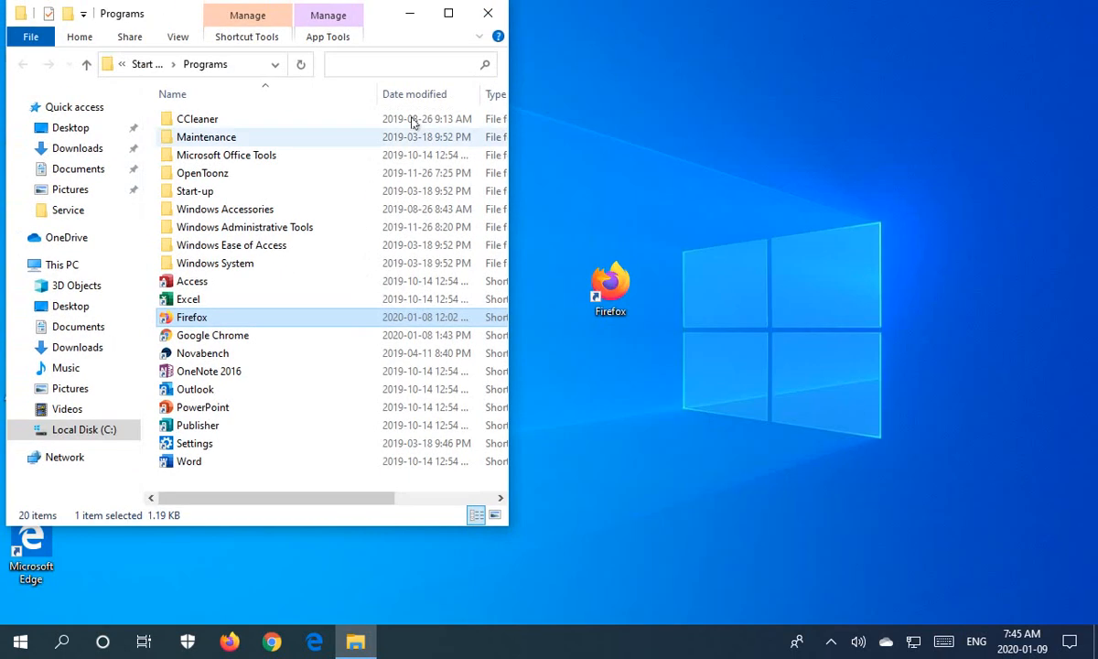
mouse_move(467, 377)
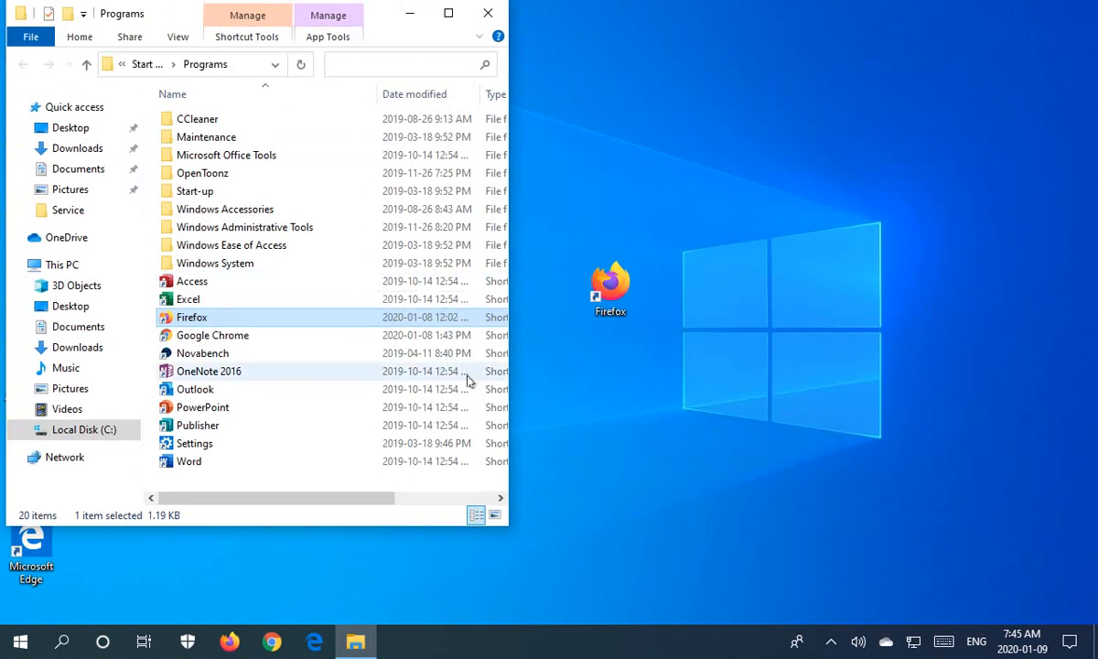
mouse_move(535, 545)
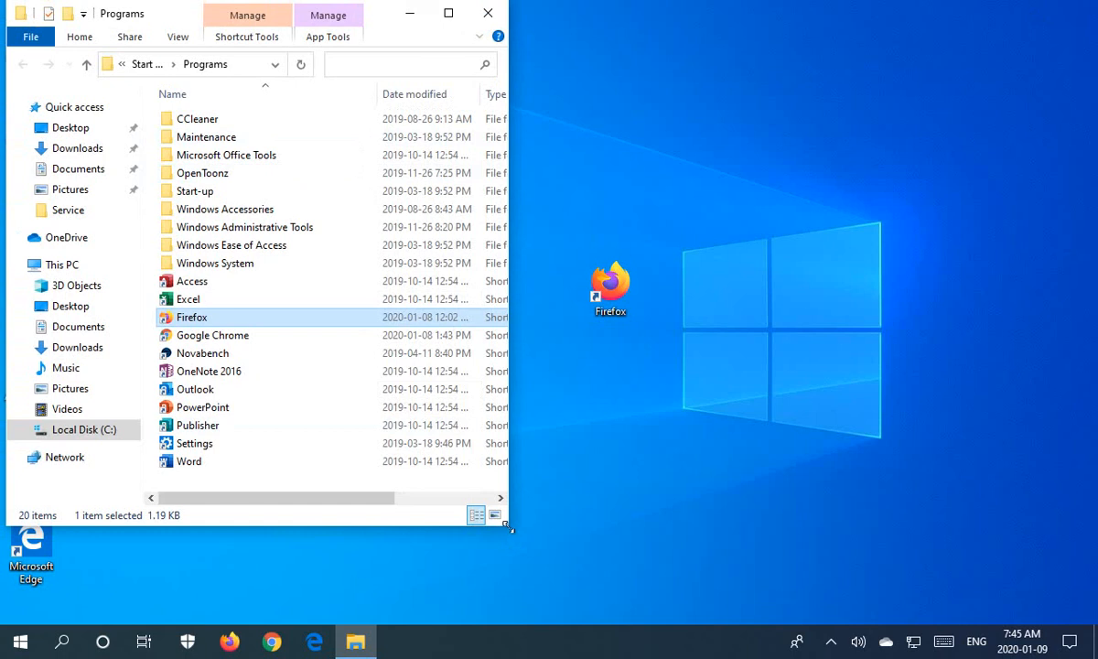
mouse_move(454, 28)
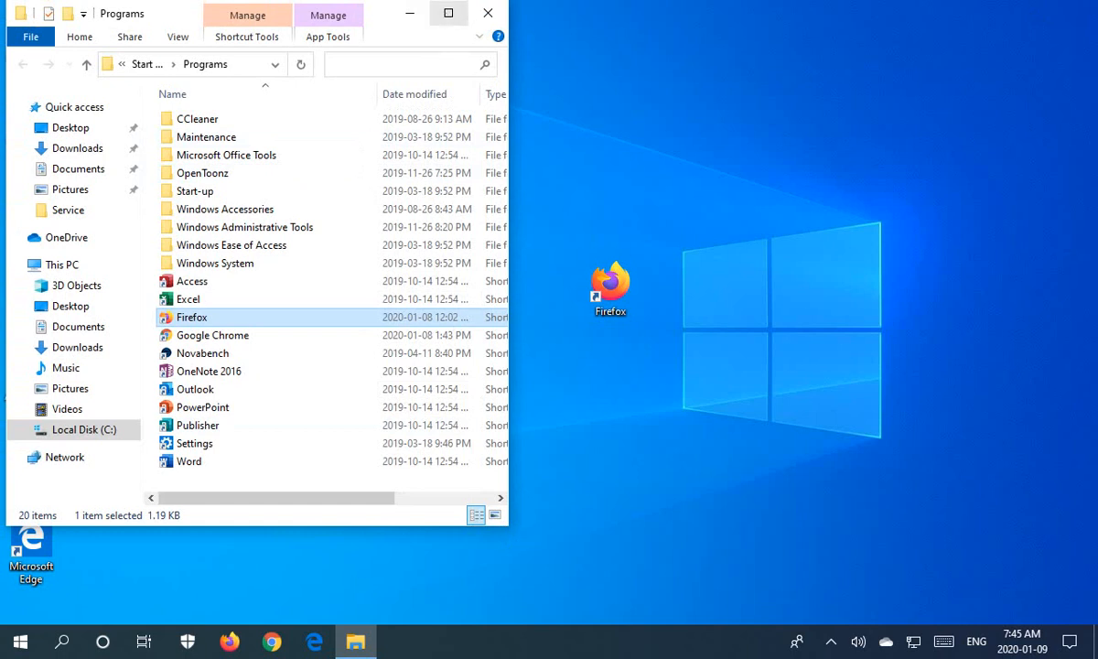
mouse_move(508, 527)
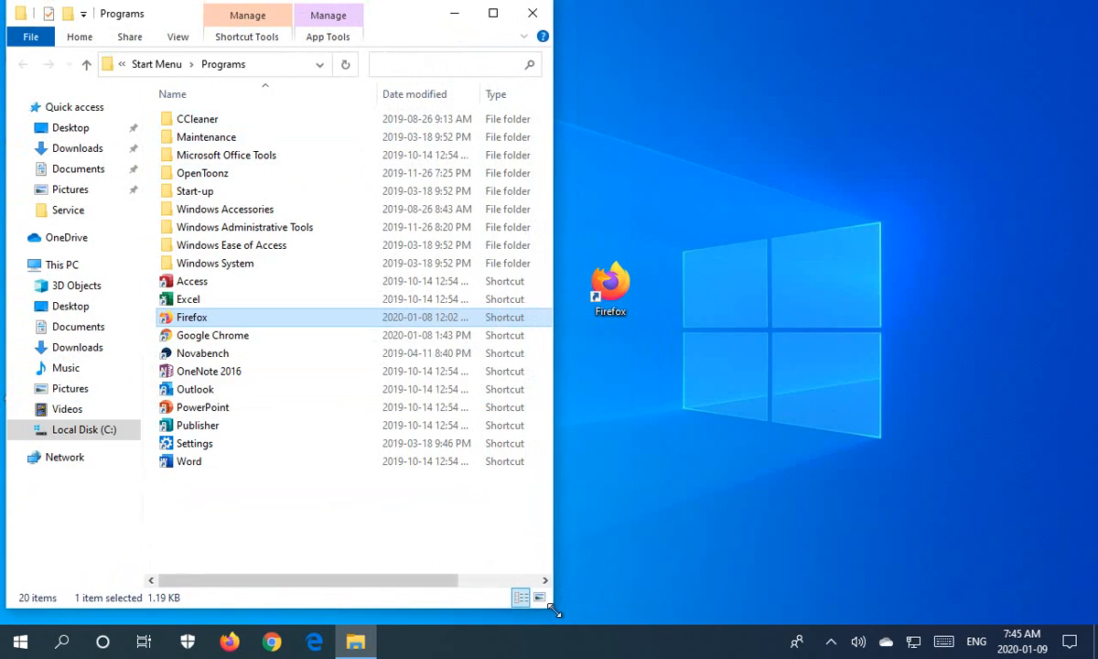
mouse_move(673, 492)
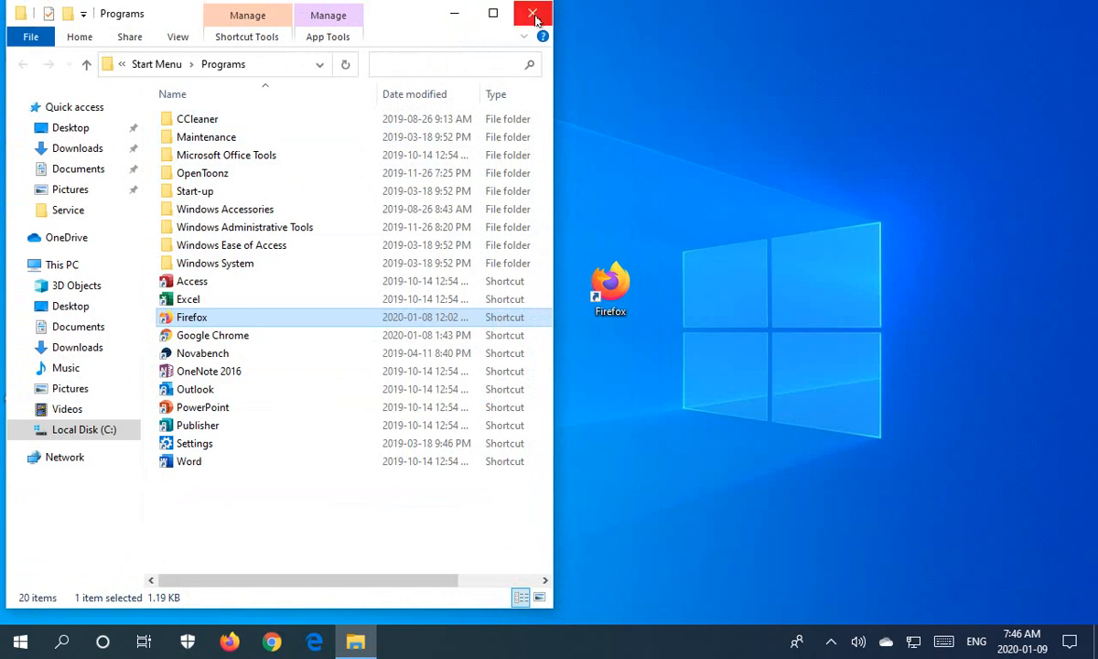
Close the Programs folder window and drag the Firefox shortcut beside the Microsoft Edge icon
click(531, 12)
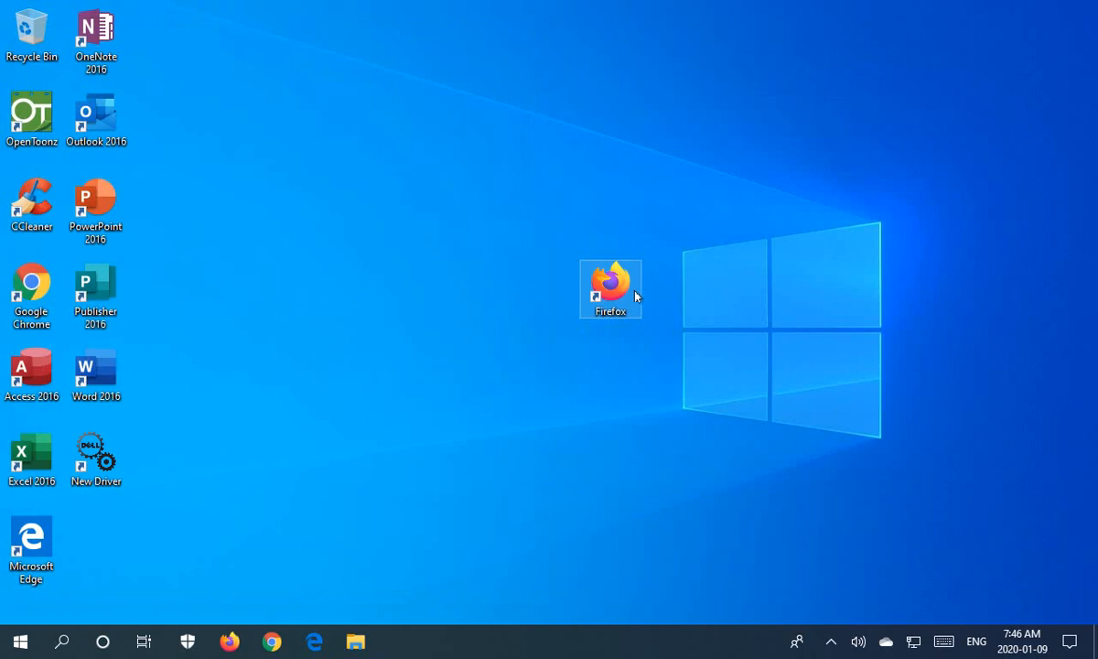
drag(611, 289, 92, 545)
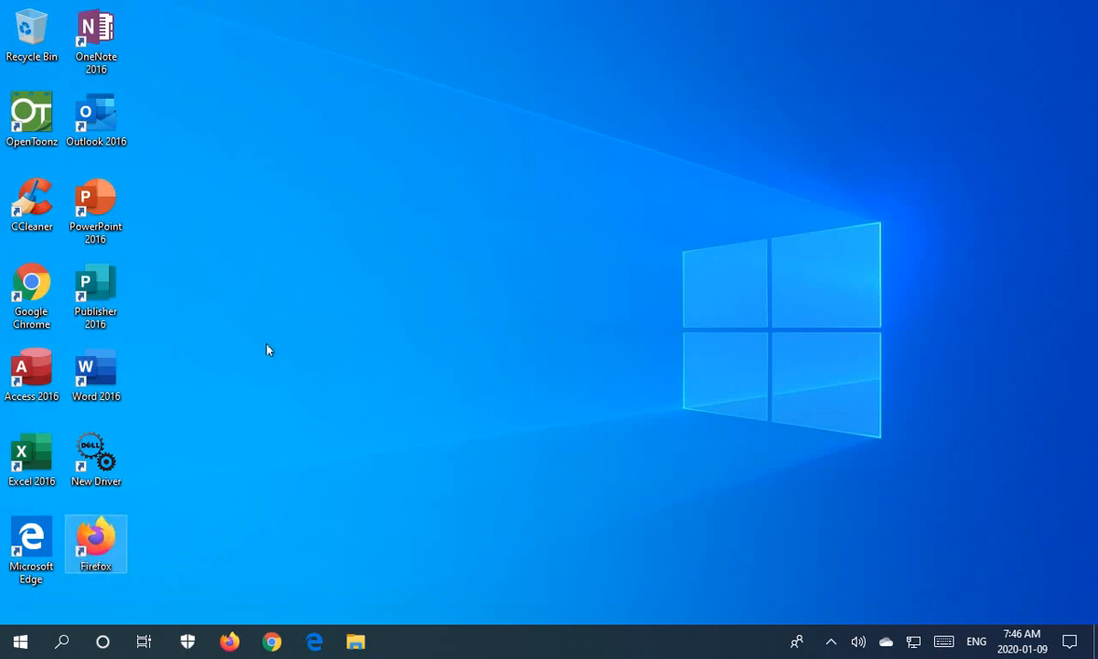
mouse_move(135, 490)
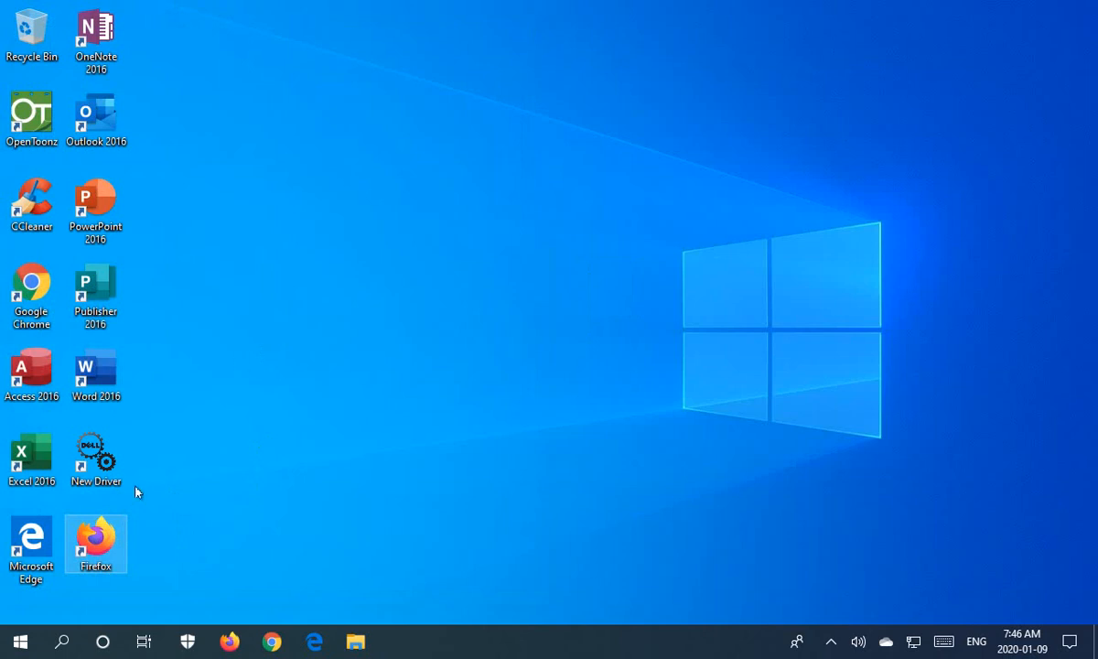
mouse_move(187, 274)
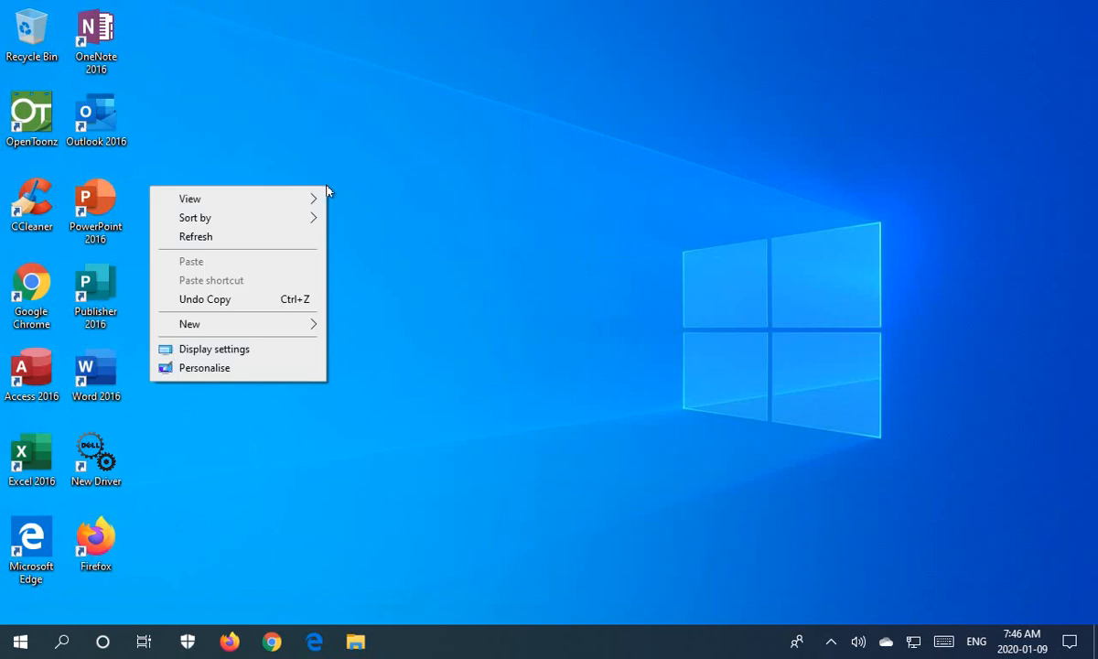
Check the desktop View options, then drag the Firefox shortcut to the top-right corner
click(188, 197)
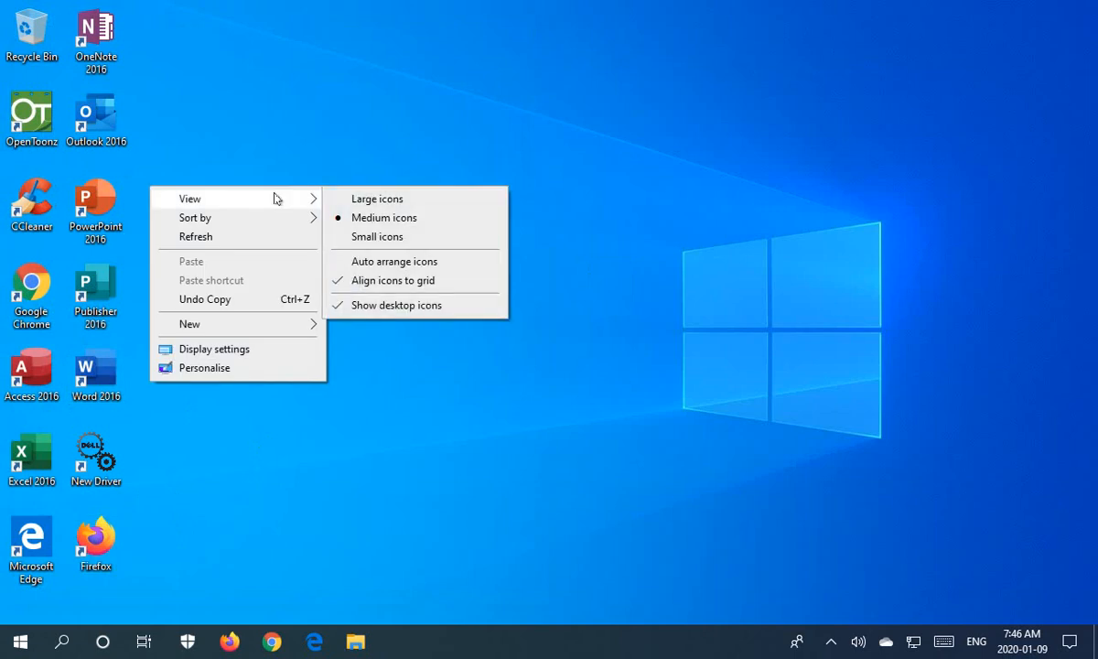
mouse_move(382, 216)
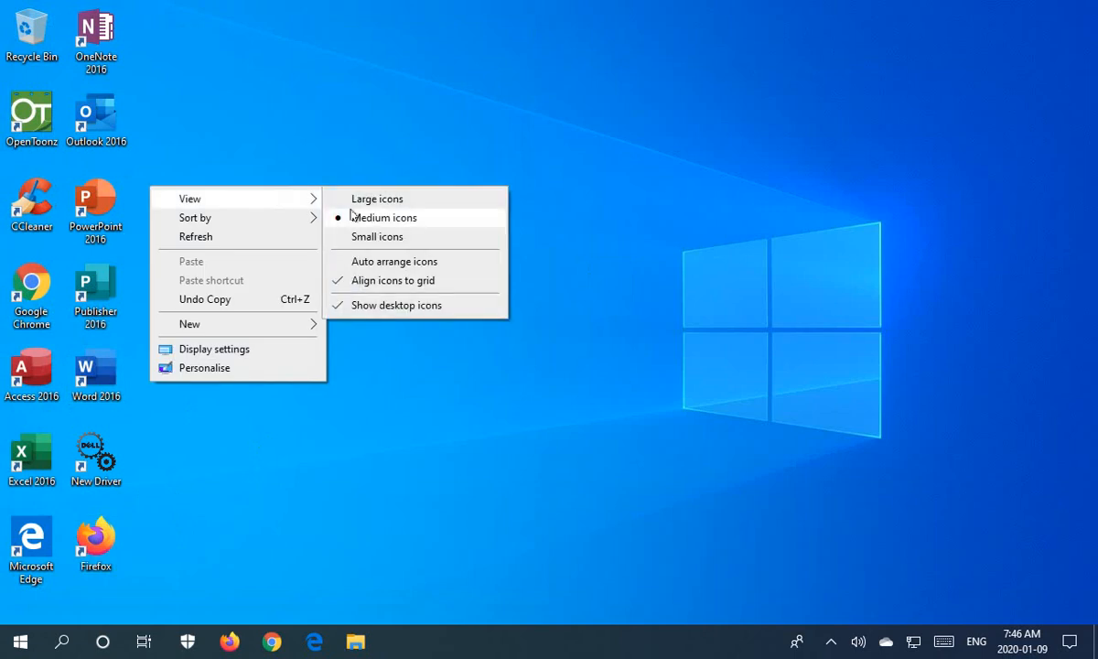
mouse_move(393, 260)
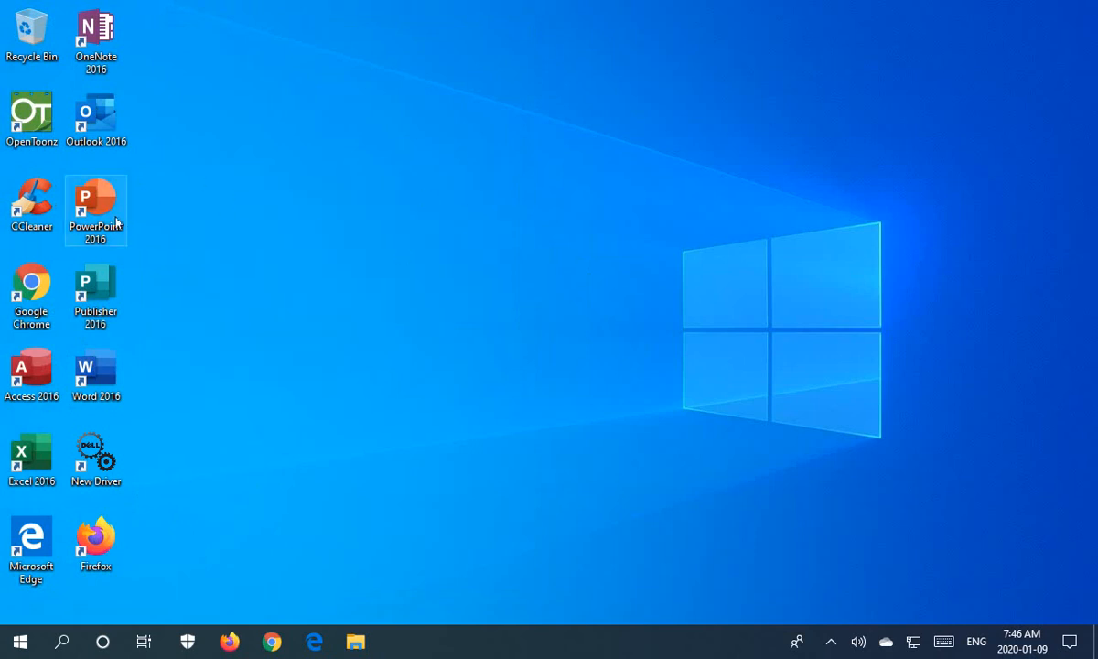
drag(95, 545, 969, 46)
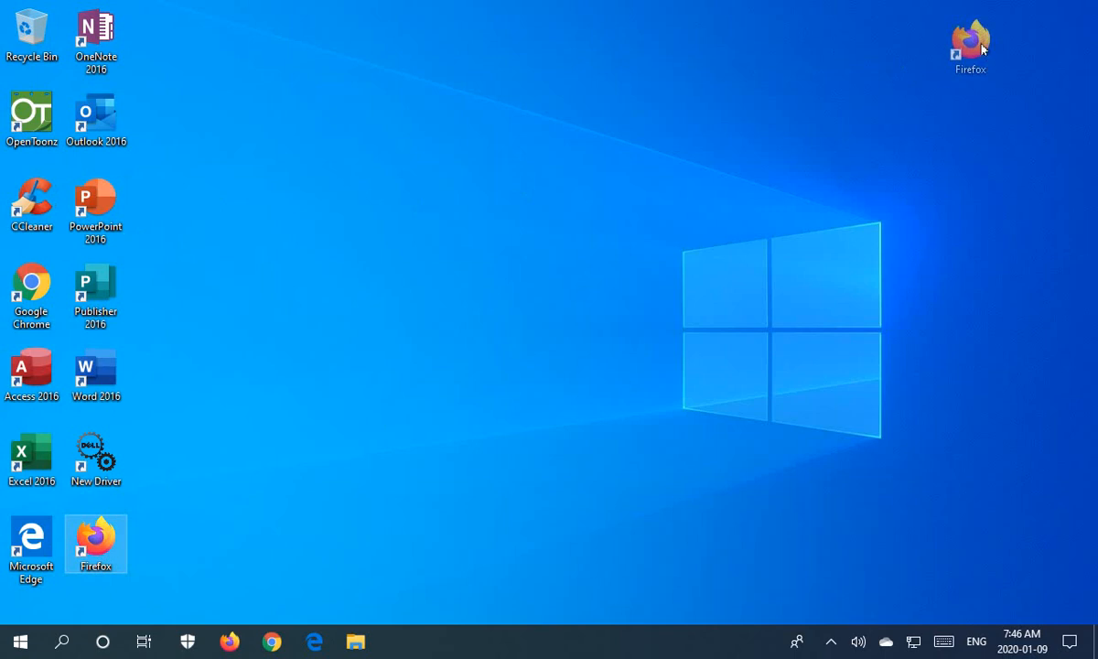